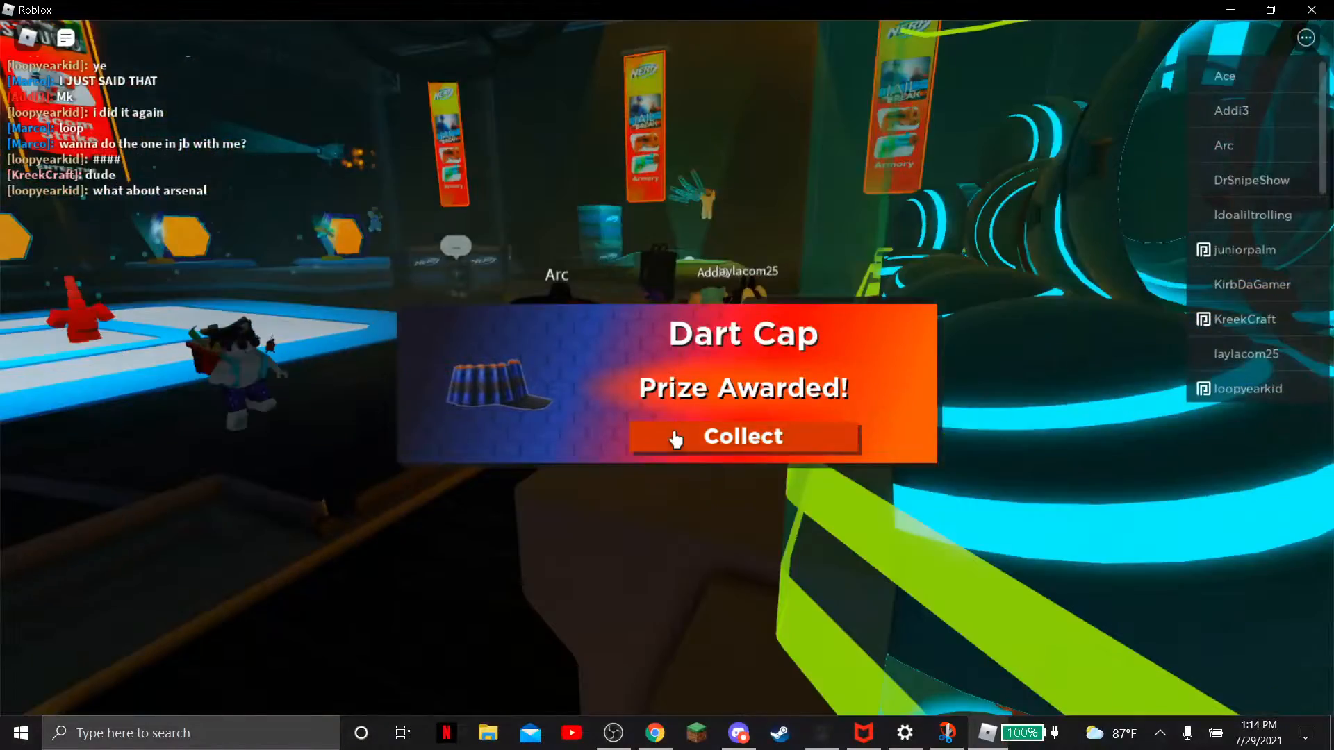
# Step: Collect the two Dart Cap prizes awarded by the claw machine
pyautogui.click(744, 436)
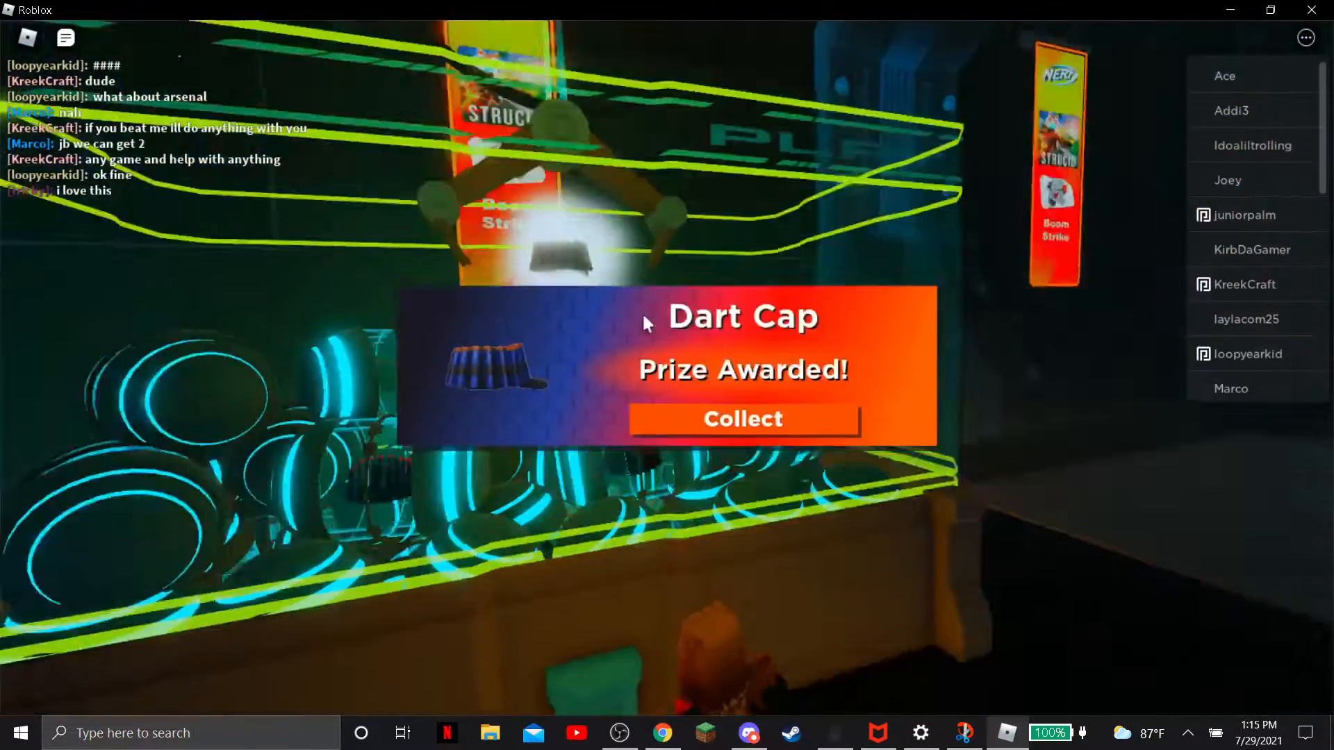
pyautogui.click(742, 420)
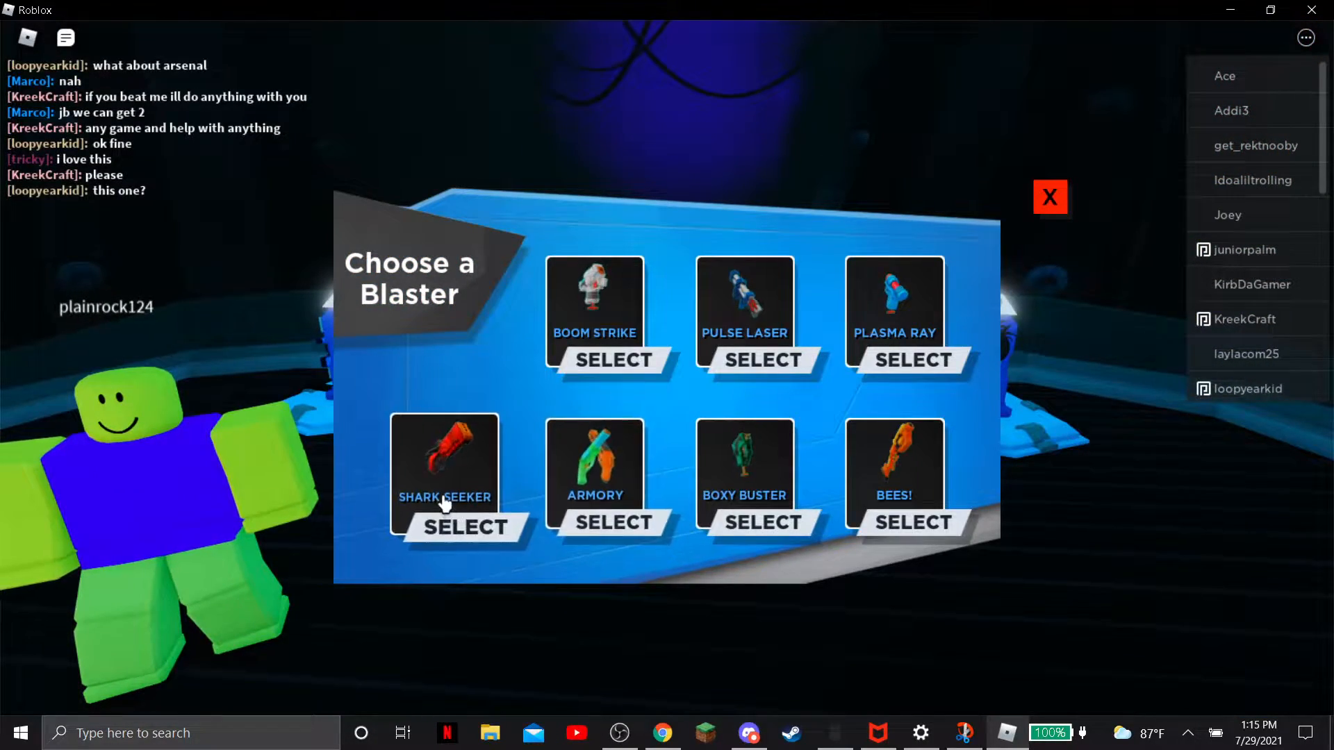
# Step: Select the Shark Seeker blaster to begin the timed shooting round
pyautogui.click(467, 528)
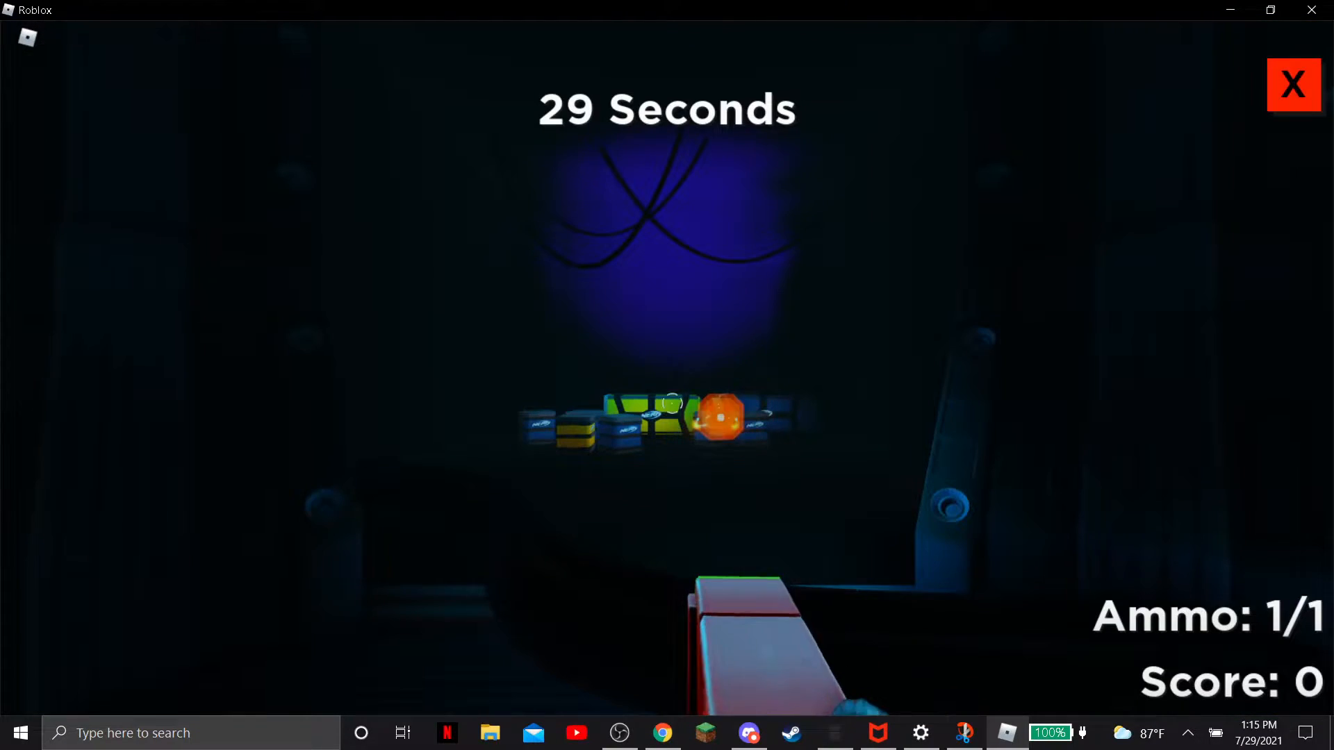
# Step: Shoot targets until the round ends with a score of 89, then continue past the results
pyautogui.click(720, 429)
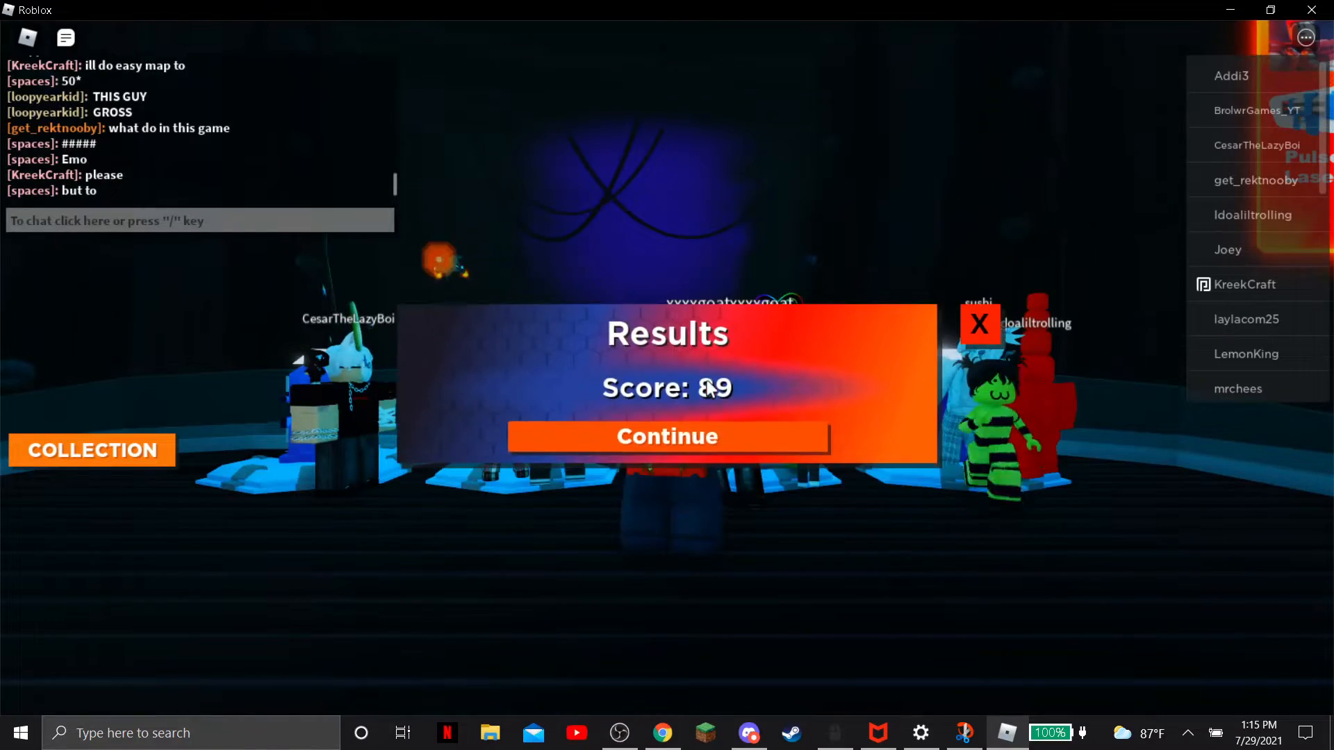
pyautogui.click(667, 436)
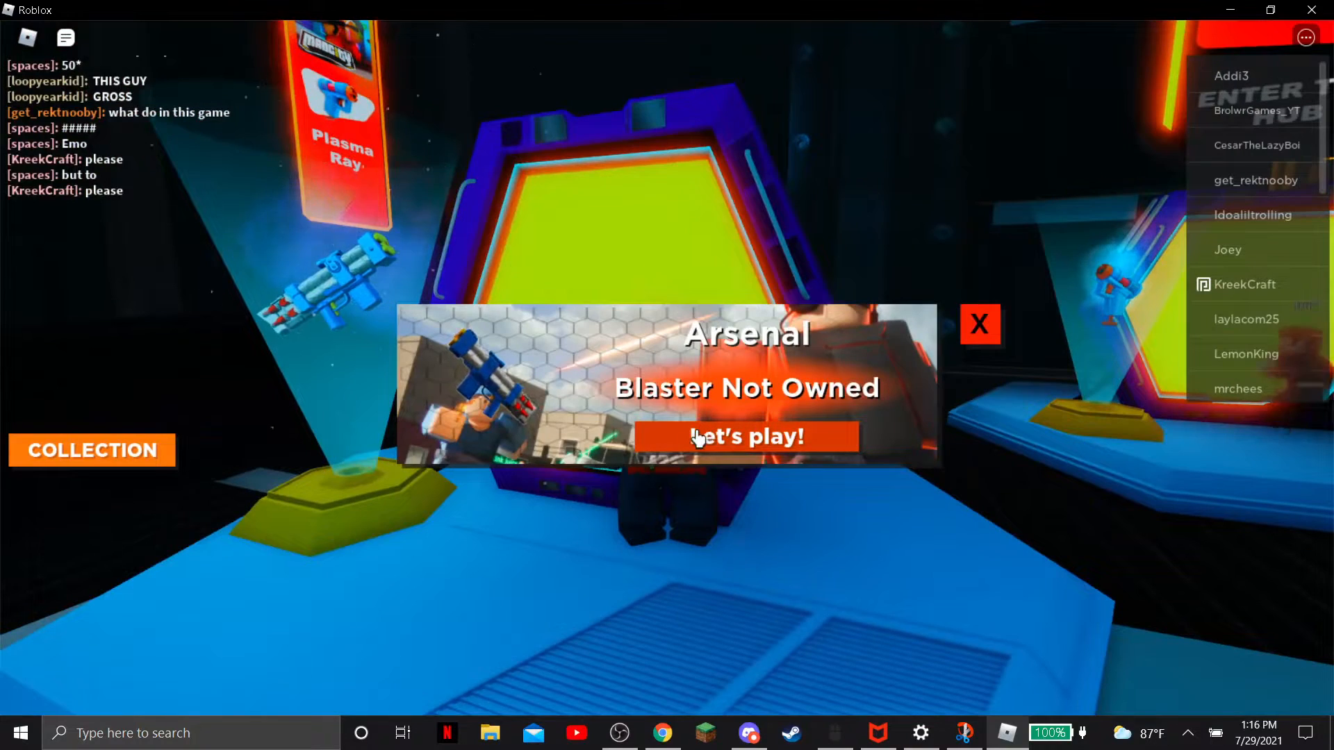
# Step: Launch the Arsenal game from the Blaster Not Owned popup via Let's play!
pyautogui.click(750, 437)
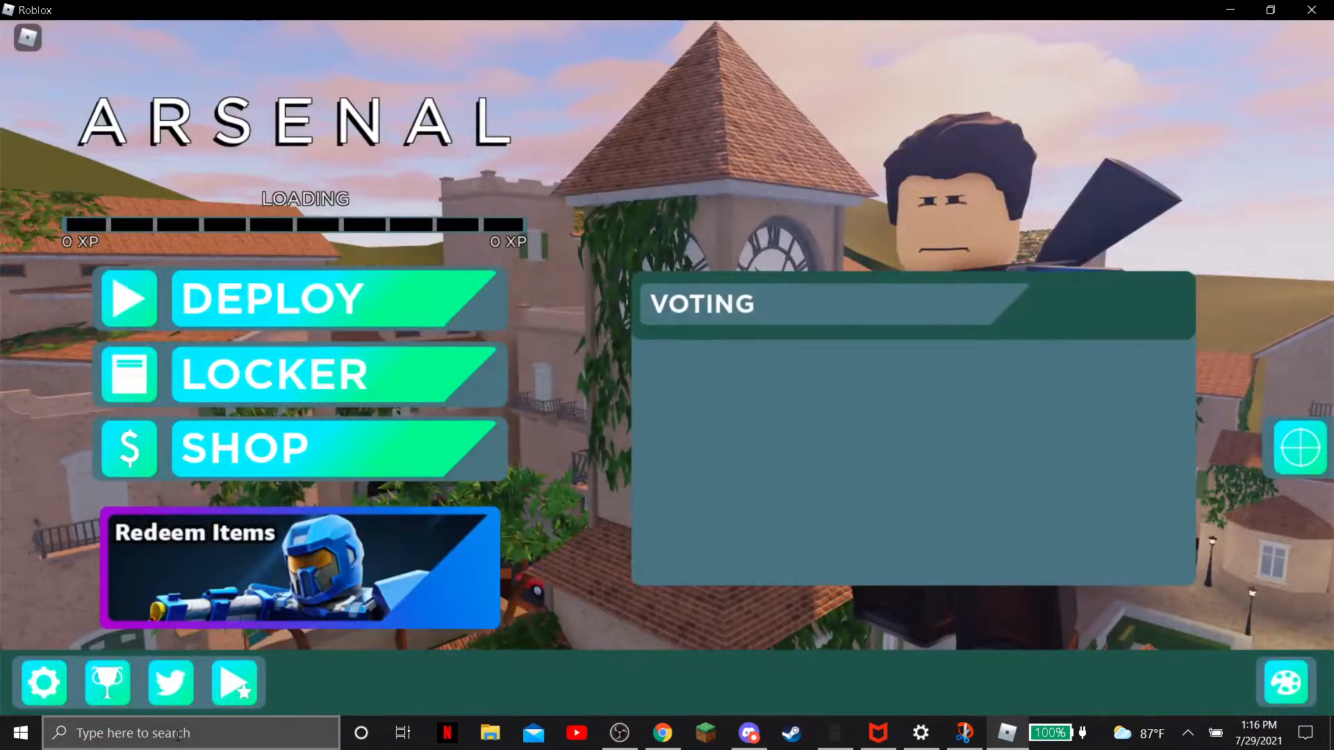
# Step: Browse the Arsenal shop's offers and Bundles, then exit the shop
pyautogui.click(241, 450)
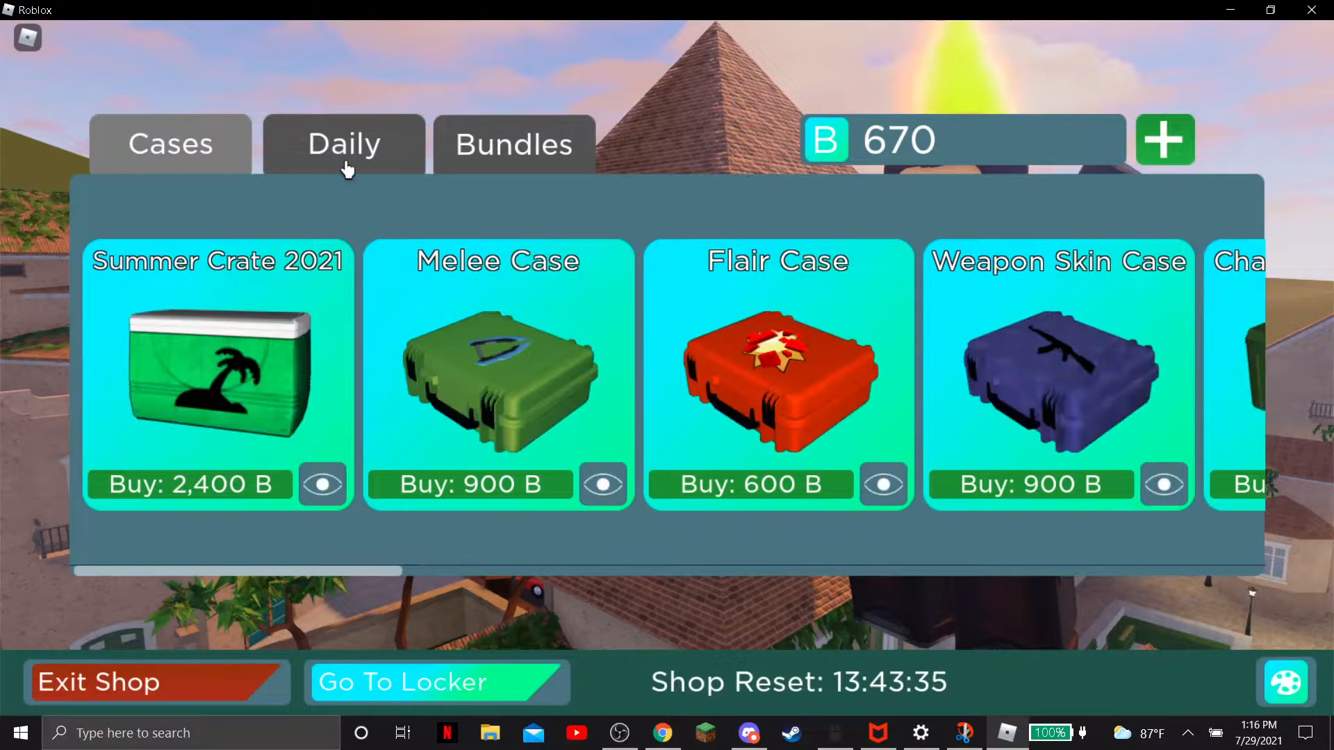
pyautogui.click(512, 143)
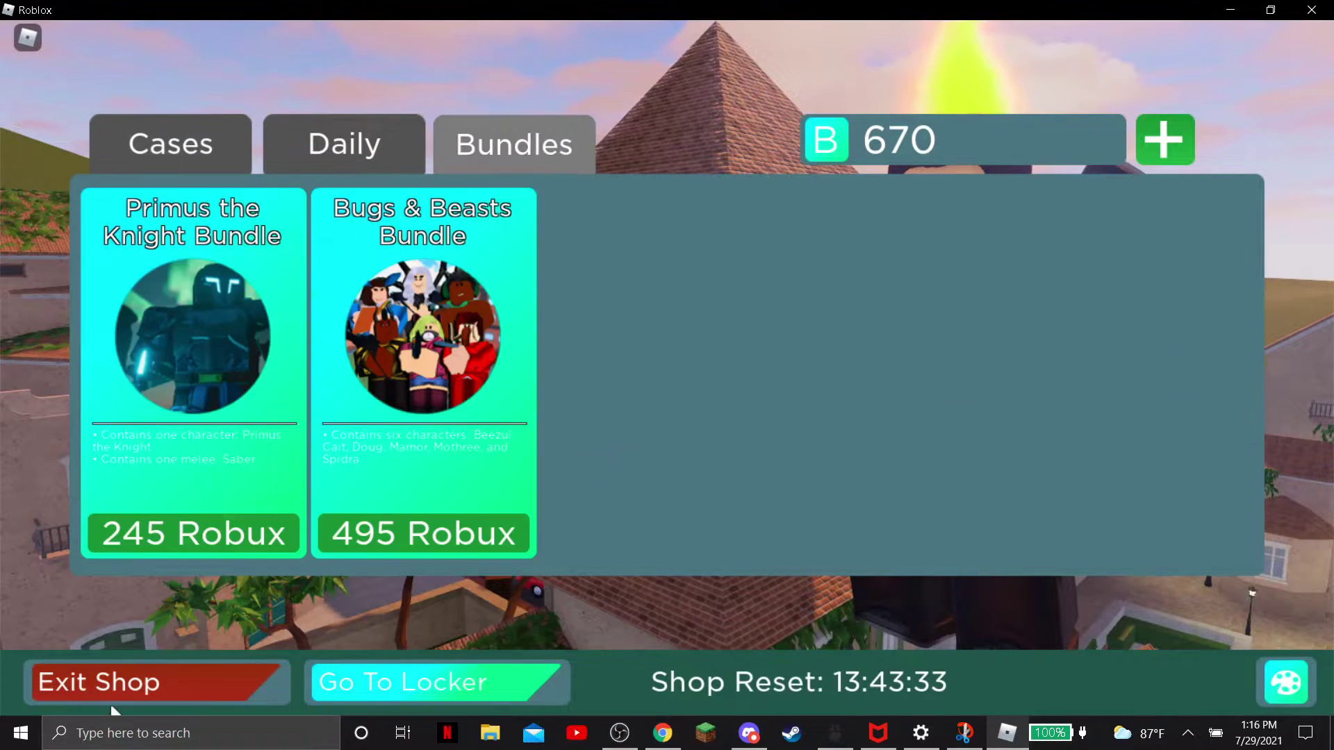
pyautogui.click(155, 682)
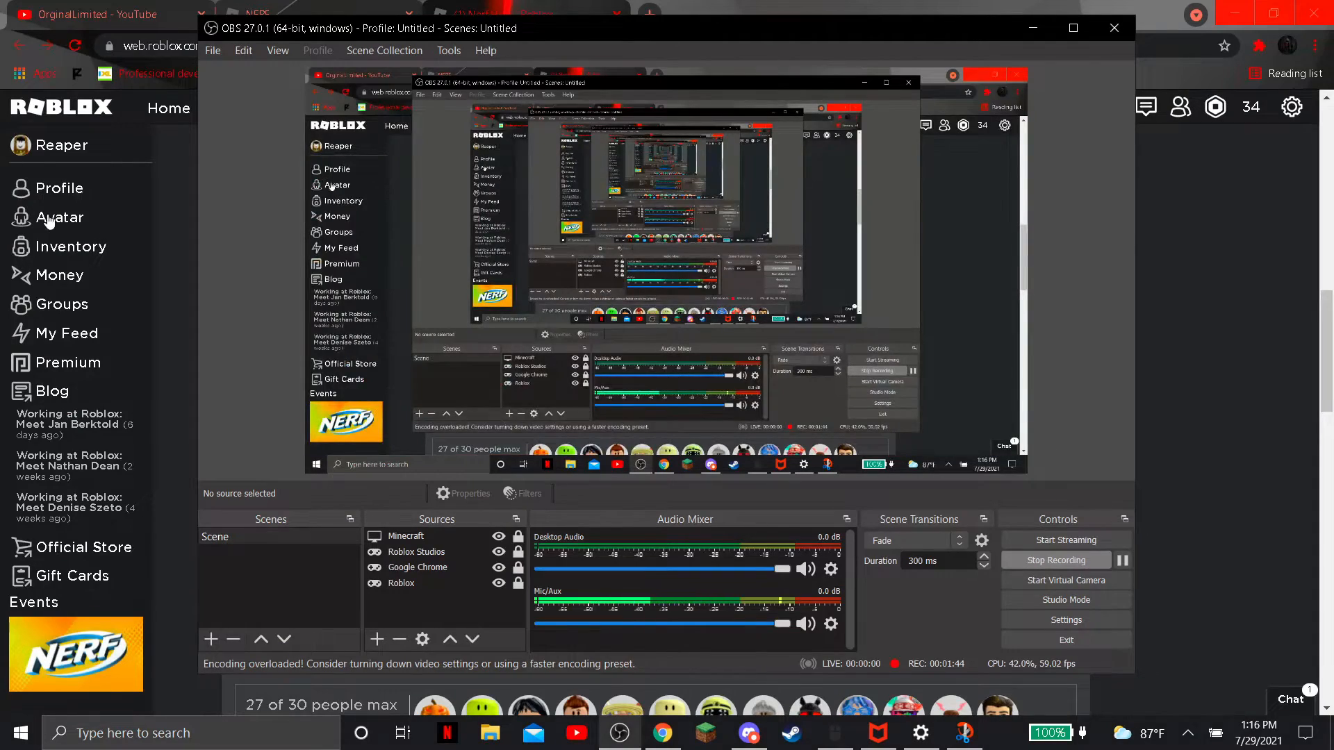
# Step: Go to the Avatar Editor and equip Dart Glasses and Dart Cap from Recent
pyautogui.click(58, 217)
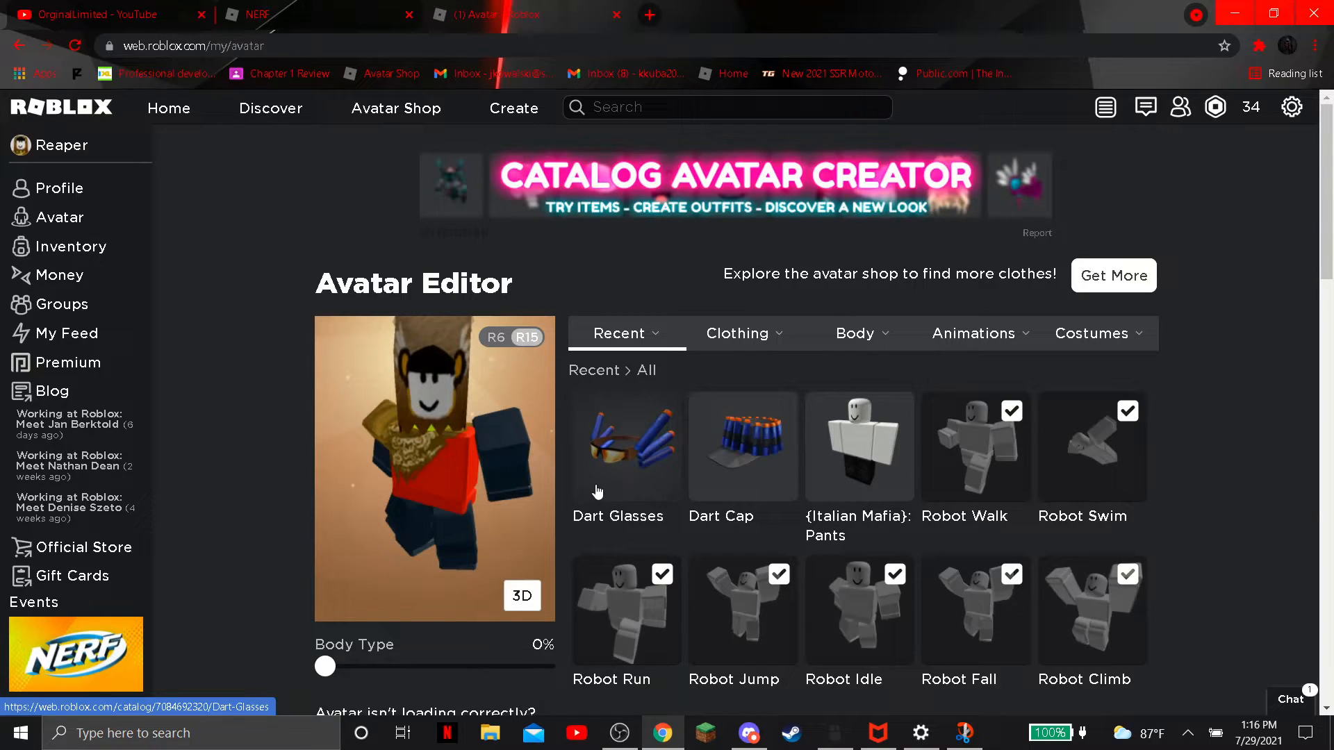
pyautogui.scroll(-3)
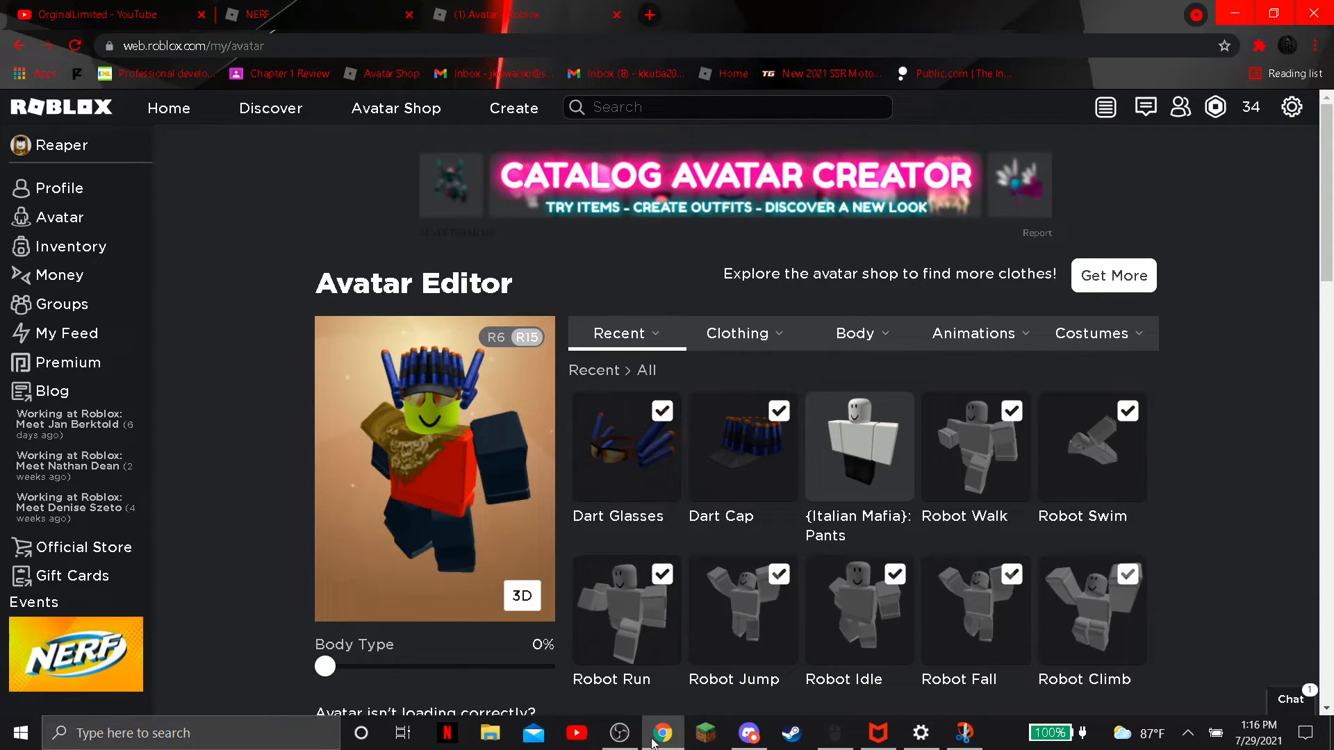
pyautogui.moveTo(622, 733)
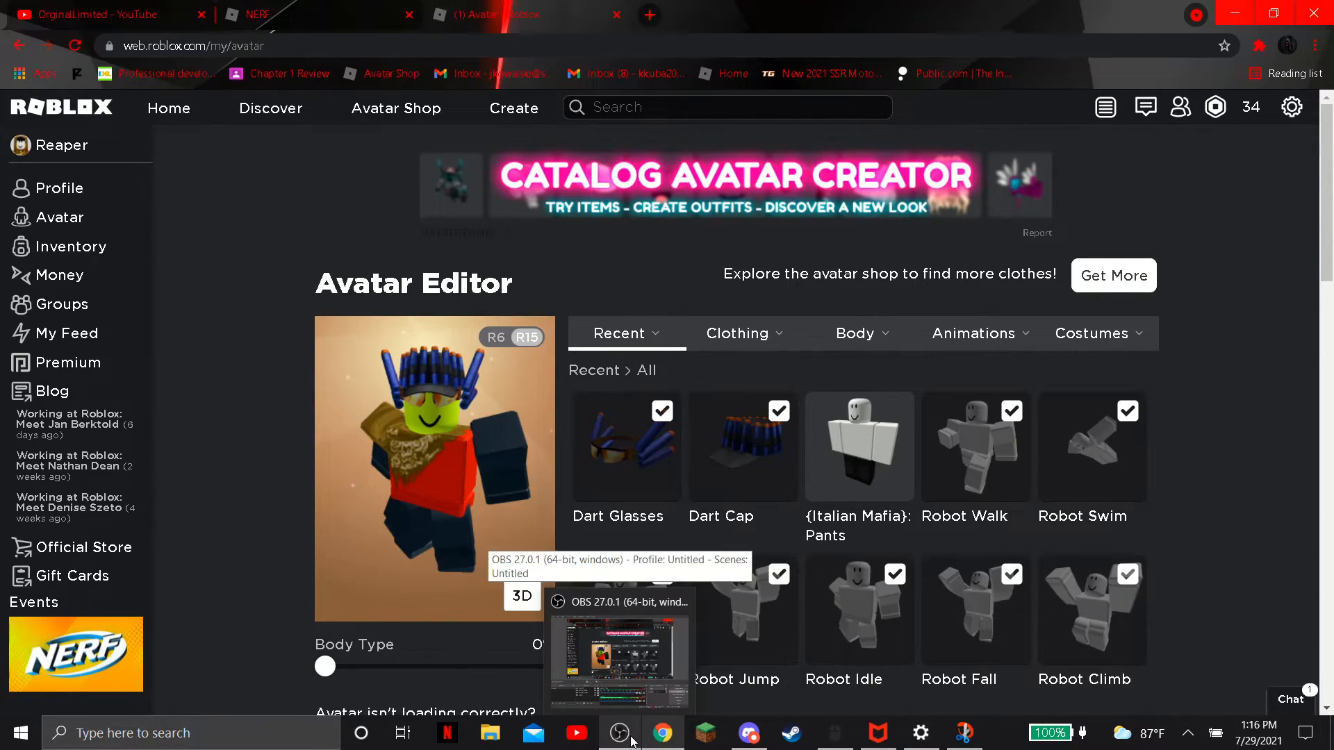